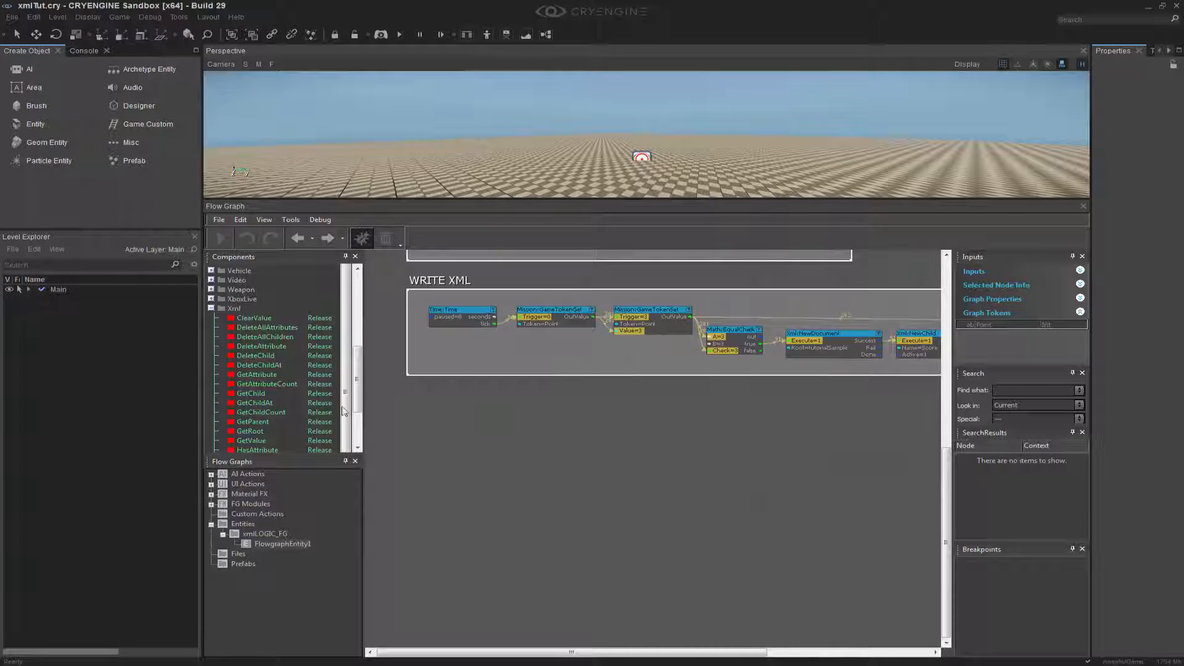
Step: Scroll the Components list toward the Xml nodes for an OpenDocument on levelTutorial.xml
{"action": "scroll", "scroll_direction": "down", "scroll_amount": 3}
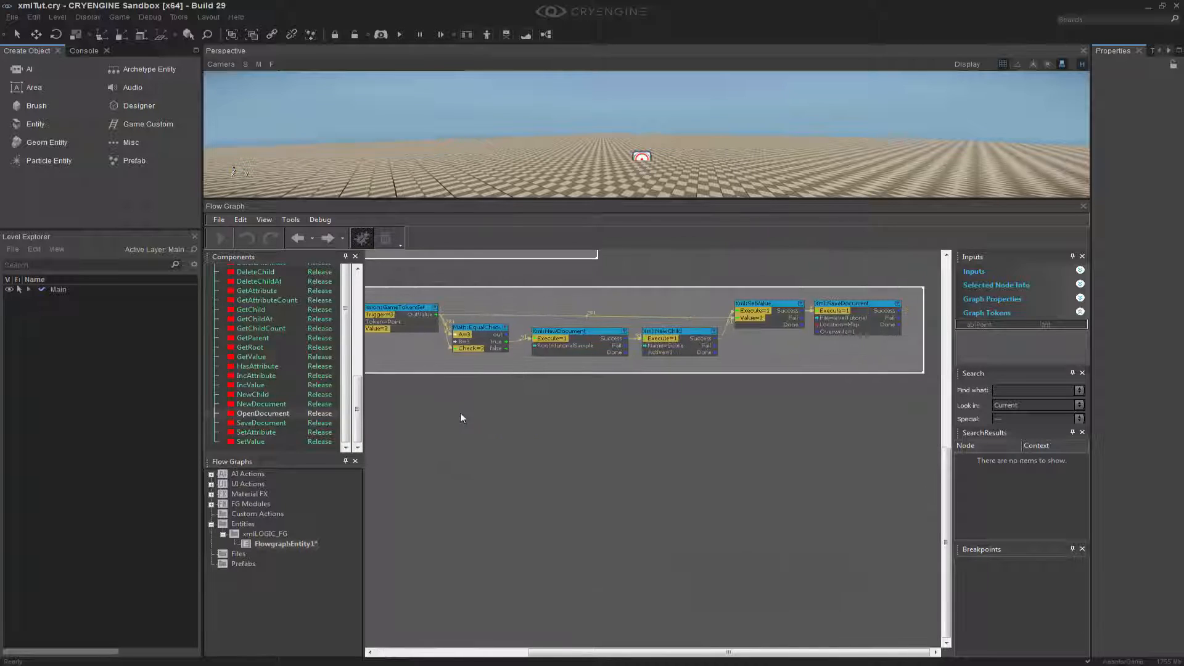
{"action": "mouse_move", "coordinate": [847, 316]}
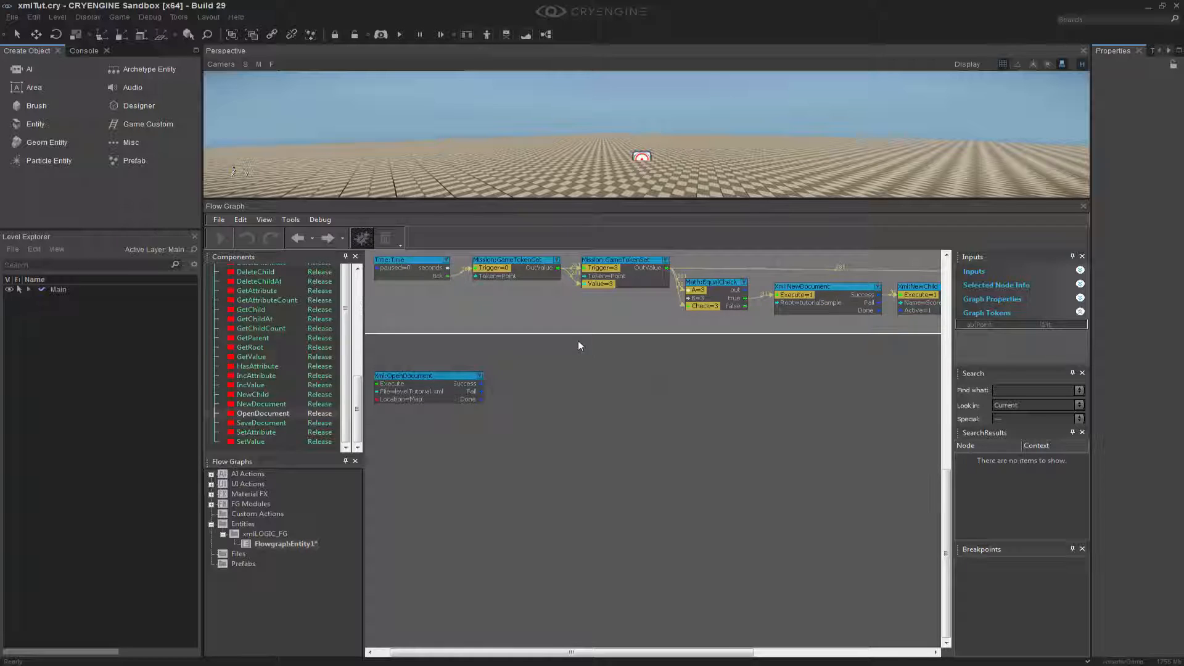
Step: Add a GetChild node after OpenDocument and set its Name input to Score
{"action": "left_click", "coordinate": [251, 309]}
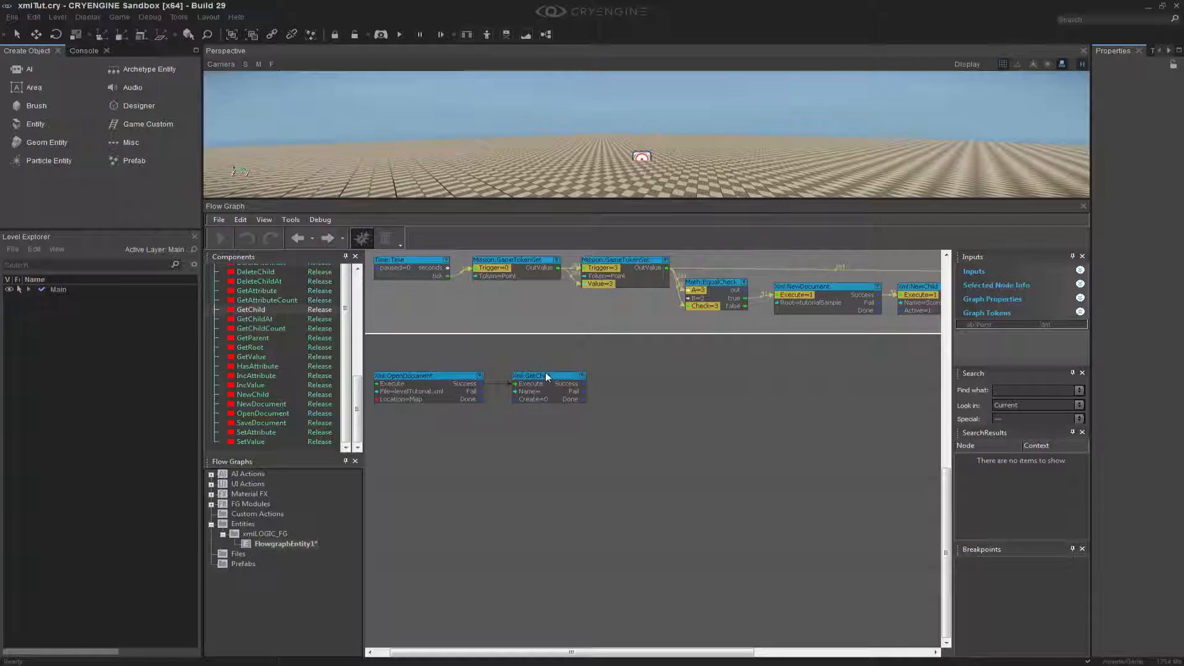
{"action": "left_click", "coordinate": [547, 375]}
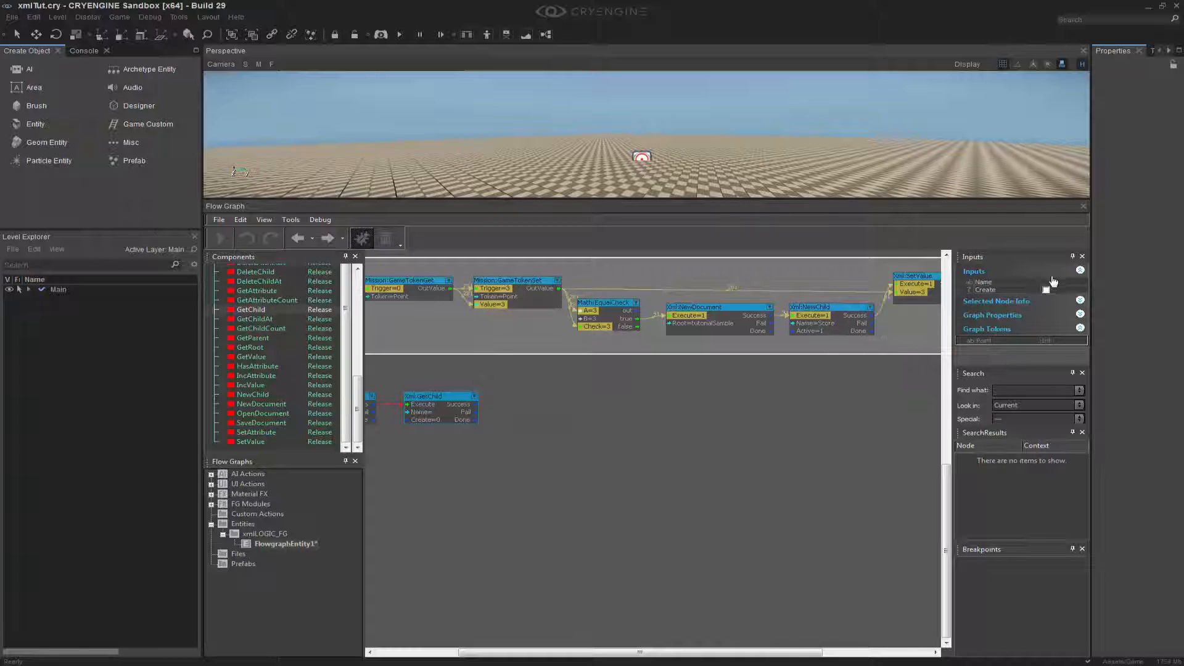
{"action": "left_click", "coordinate": [1035, 281]}
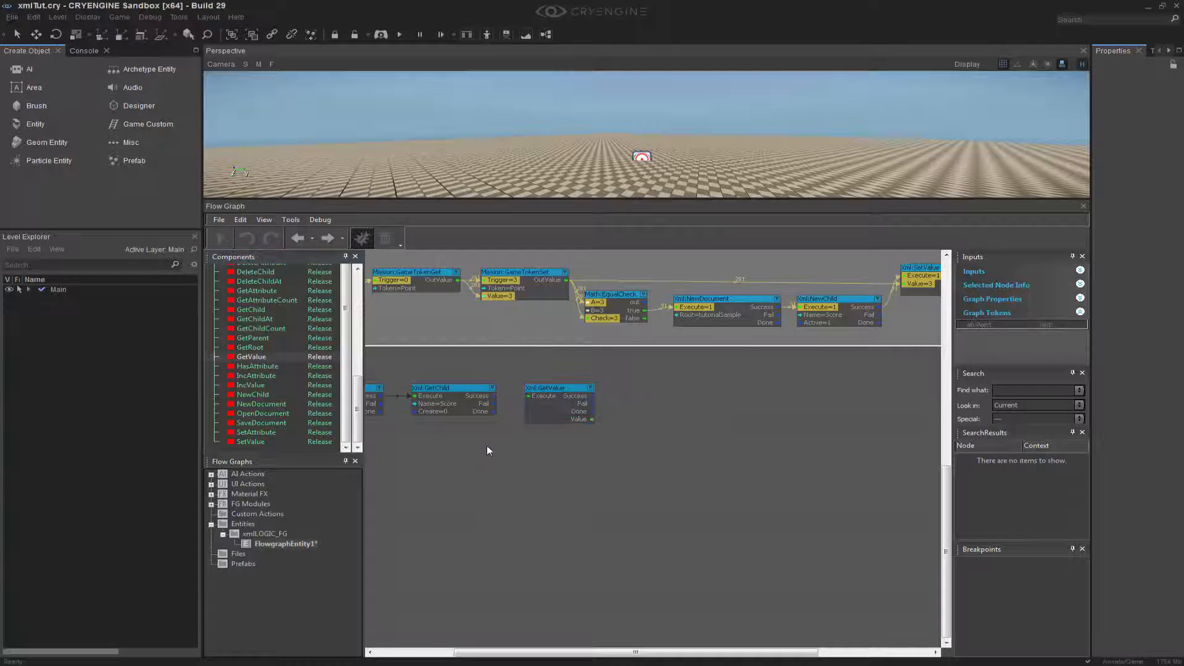
Step: Add String:Concat with WRITTEN TOKEN: and a DisplayMessage at posY 100
{"action": "left_click", "coordinate": [559, 388]}
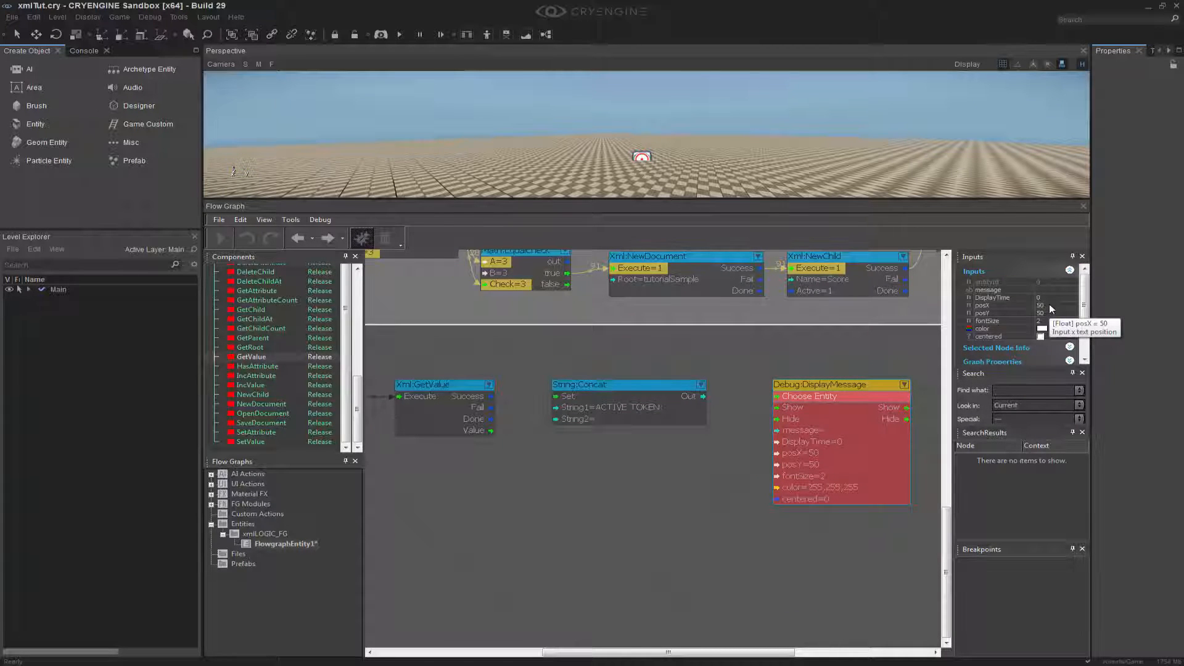
{"action": "left_click", "coordinate": [982, 312]}
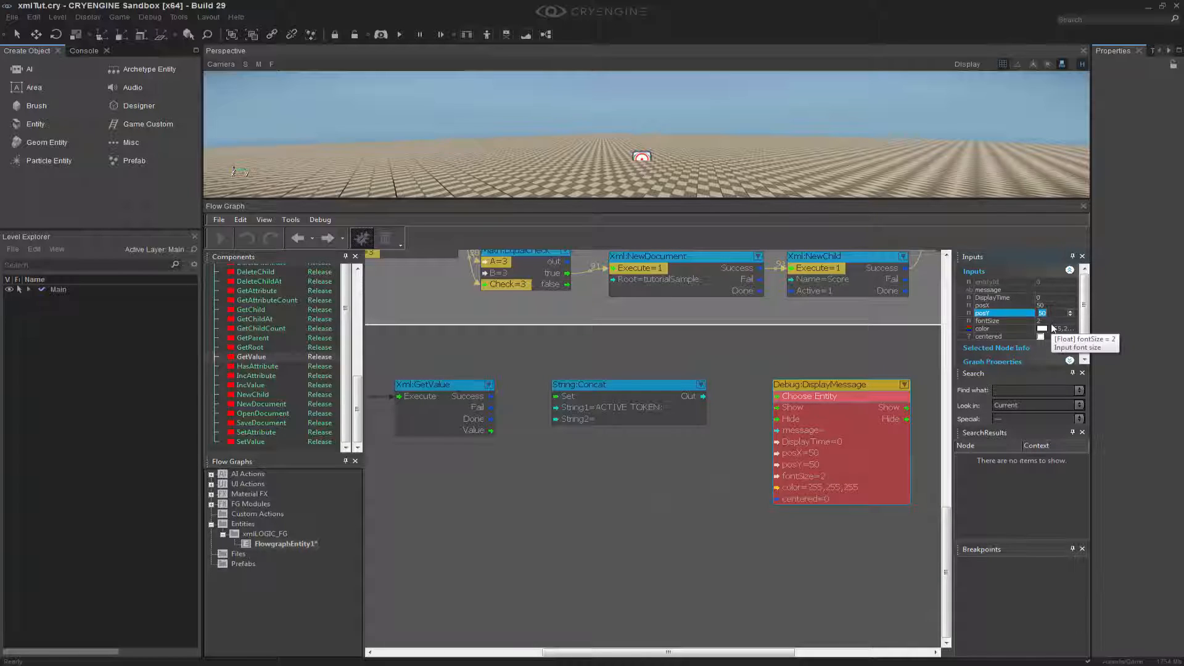
{"action": "type", "text": "100"}
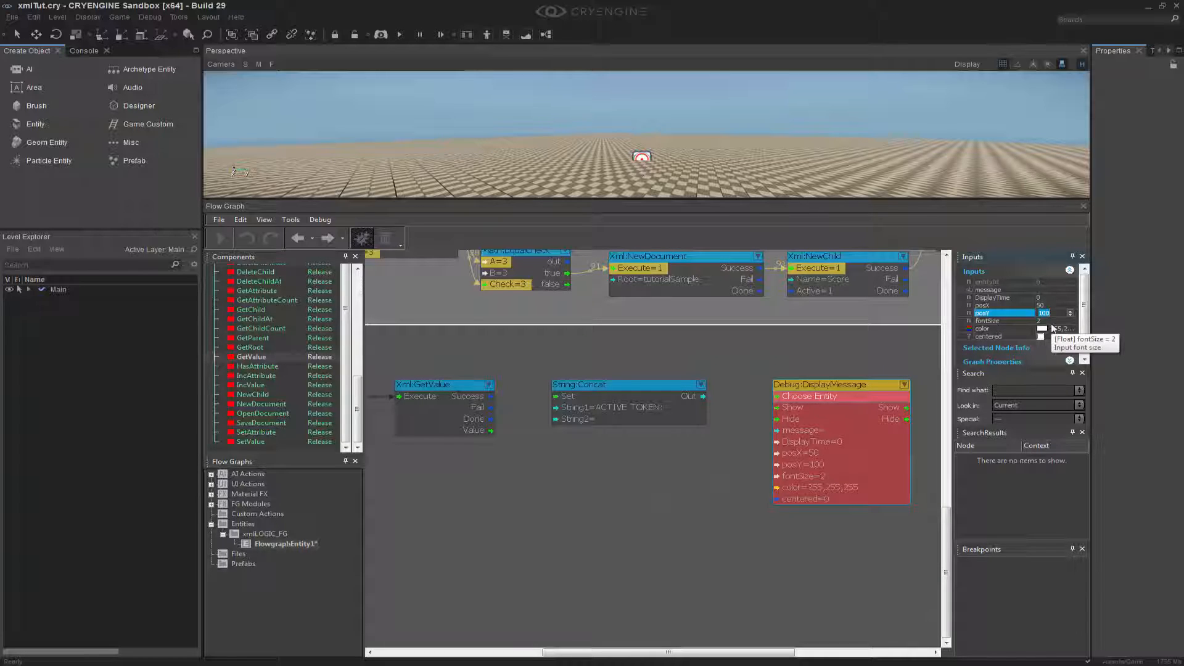
{"action": "left_click", "coordinate": [612, 385]}
{"action": "type", "text": "WRITTEN"}
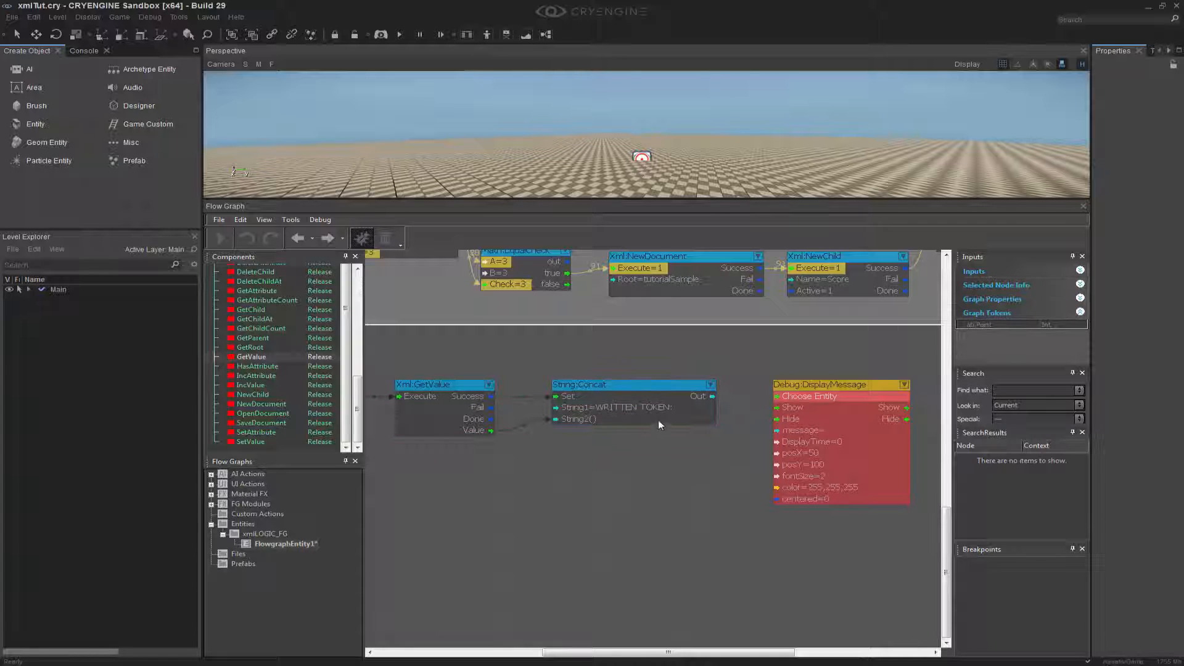
Step: Group the open, get-child, get-value, concat and message nodes as READ XML
{"action": "left_click", "coordinate": [635, 385]}
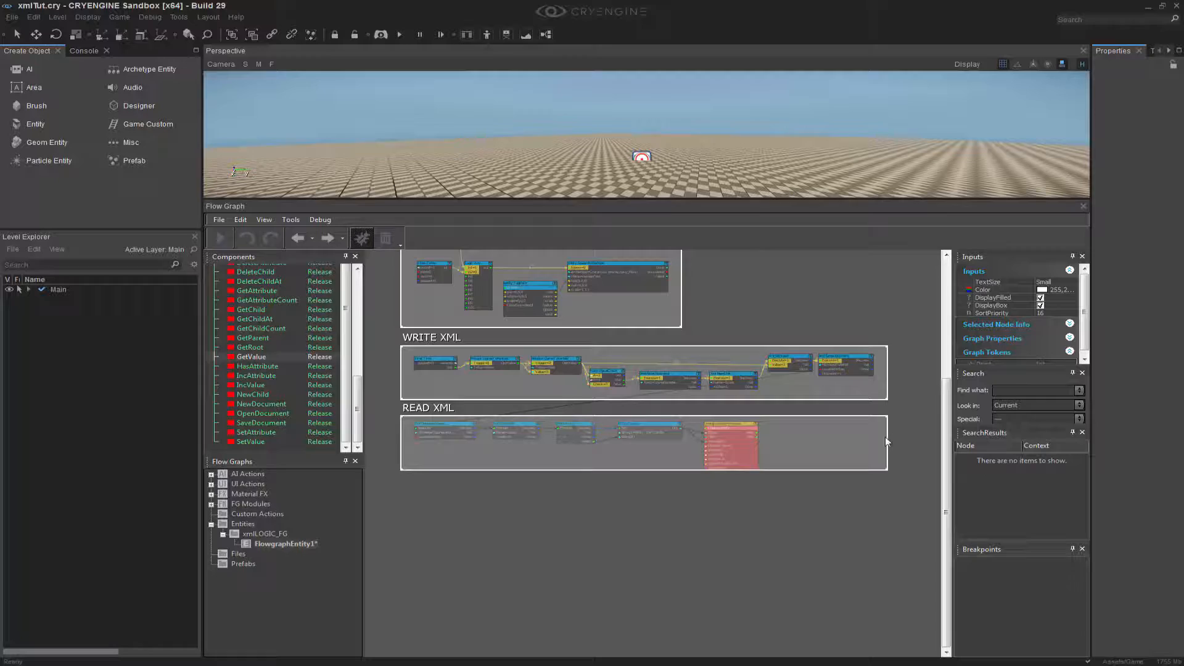
Step: Drag the splitter down so the Perspective viewport grows above the flow graph
{"action": "left_click_drag", "start_coordinate": [886, 441], "coordinate": [780, 453]}
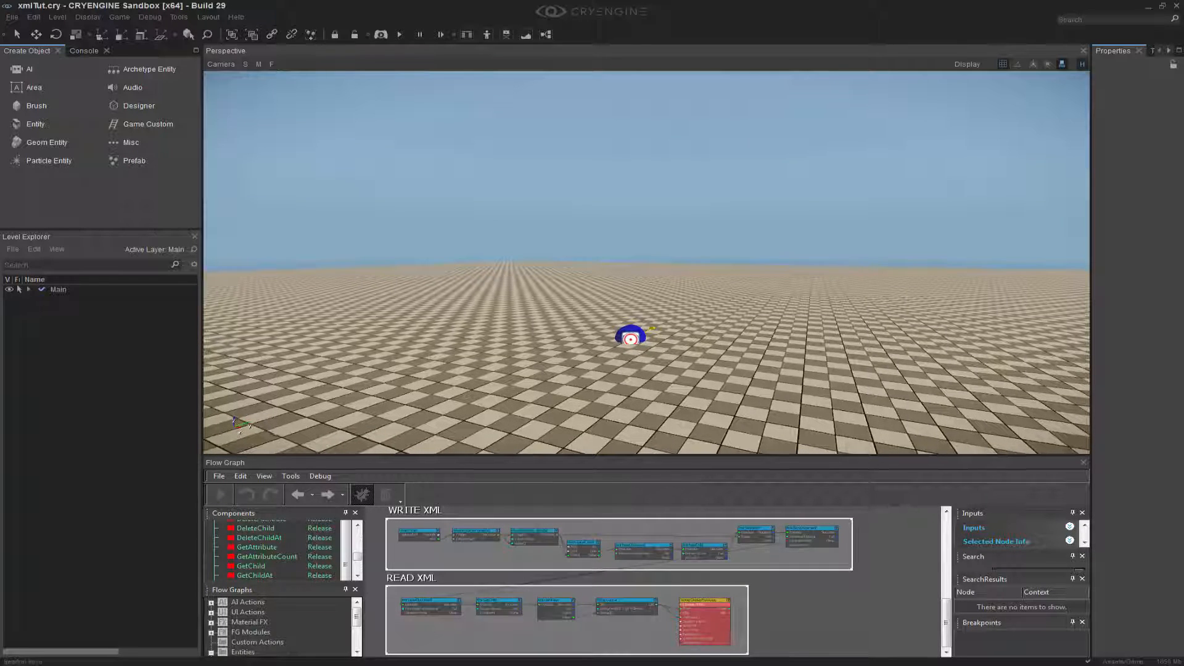
{"action": "left_click", "coordinate": [381, 33]}
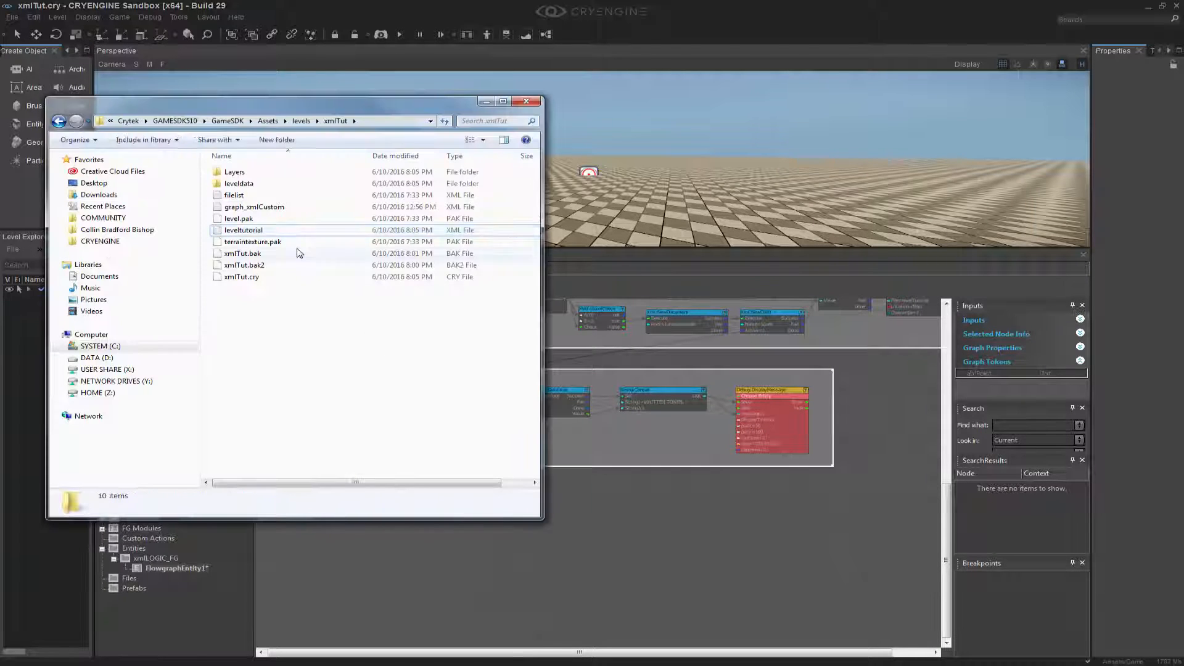
Step: Edit graph_xmlCustom with Notepad++ from its right-click menu
{"action": "right_click", "coordinate": [254, 206]}
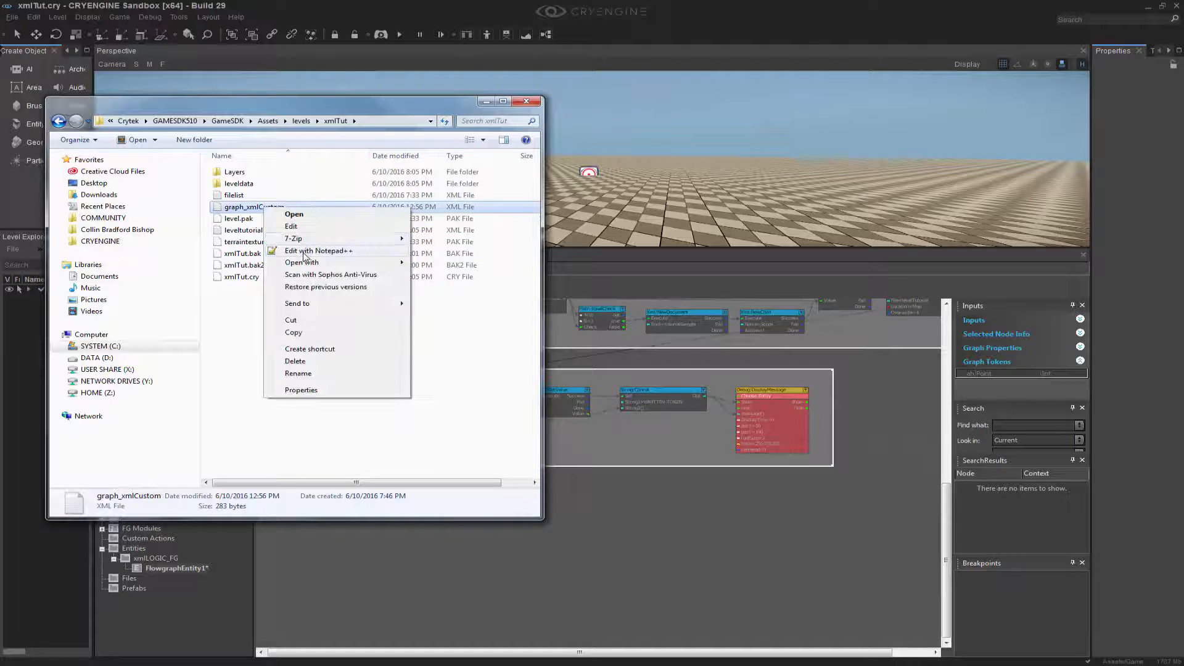
{"action": "left_click", "coordinate": [318, 250]}
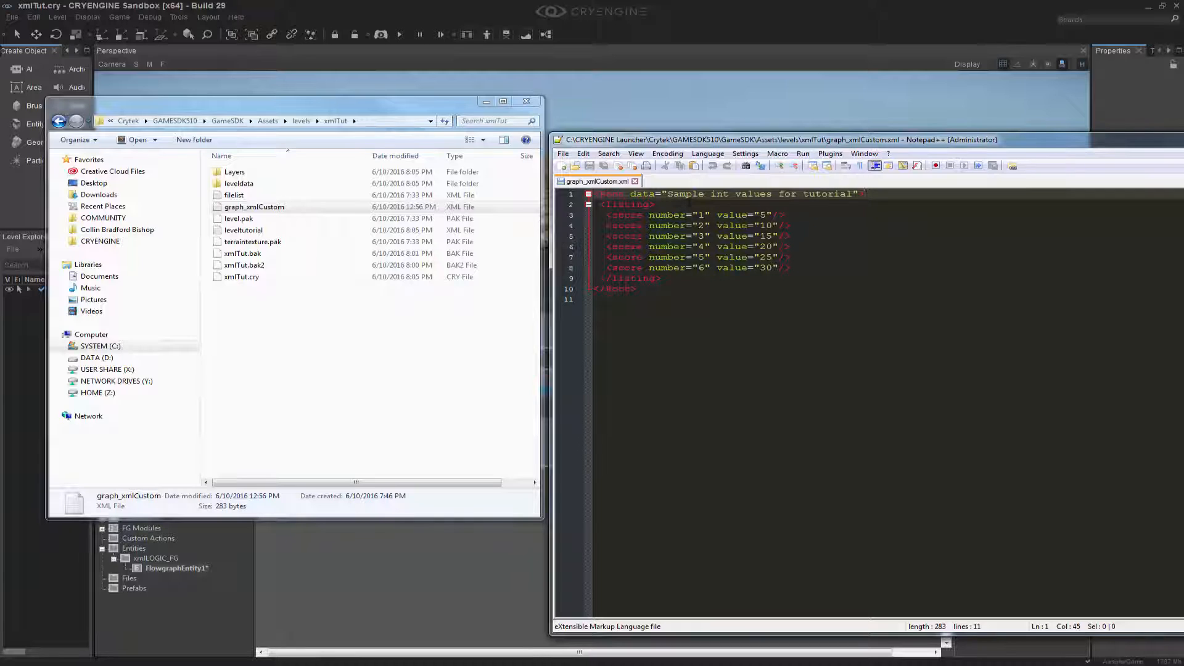
{"action": "left_click", "coordinate": [627, 204]}
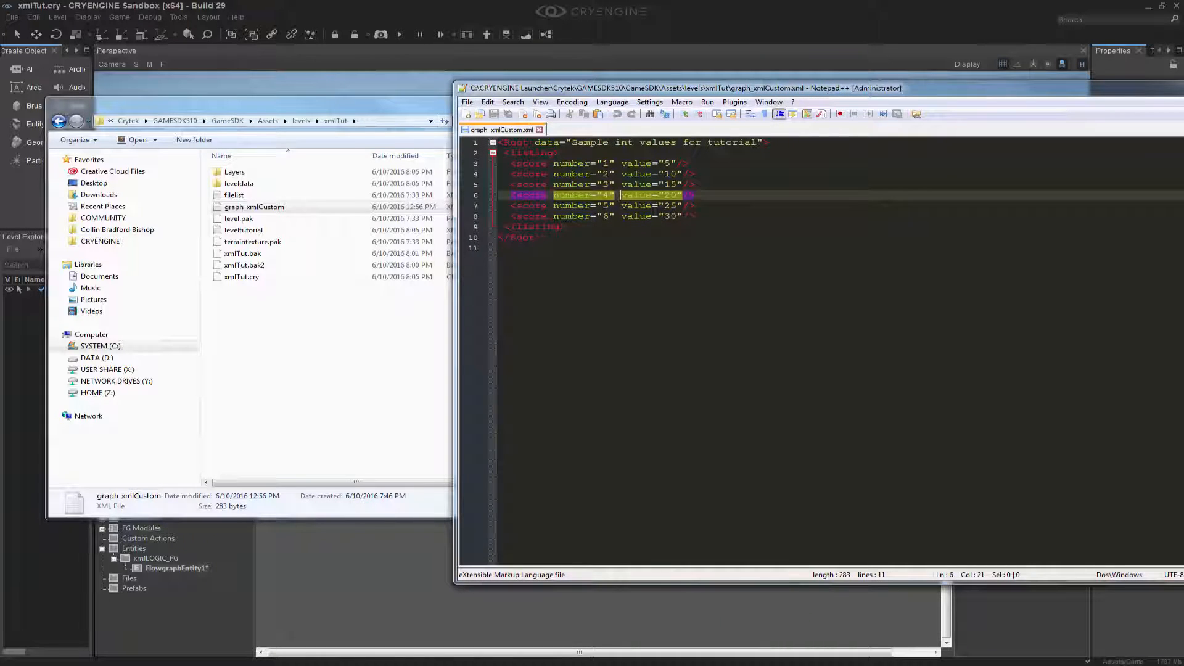
{"action": "left_click", "coordinate": [590, 184]}
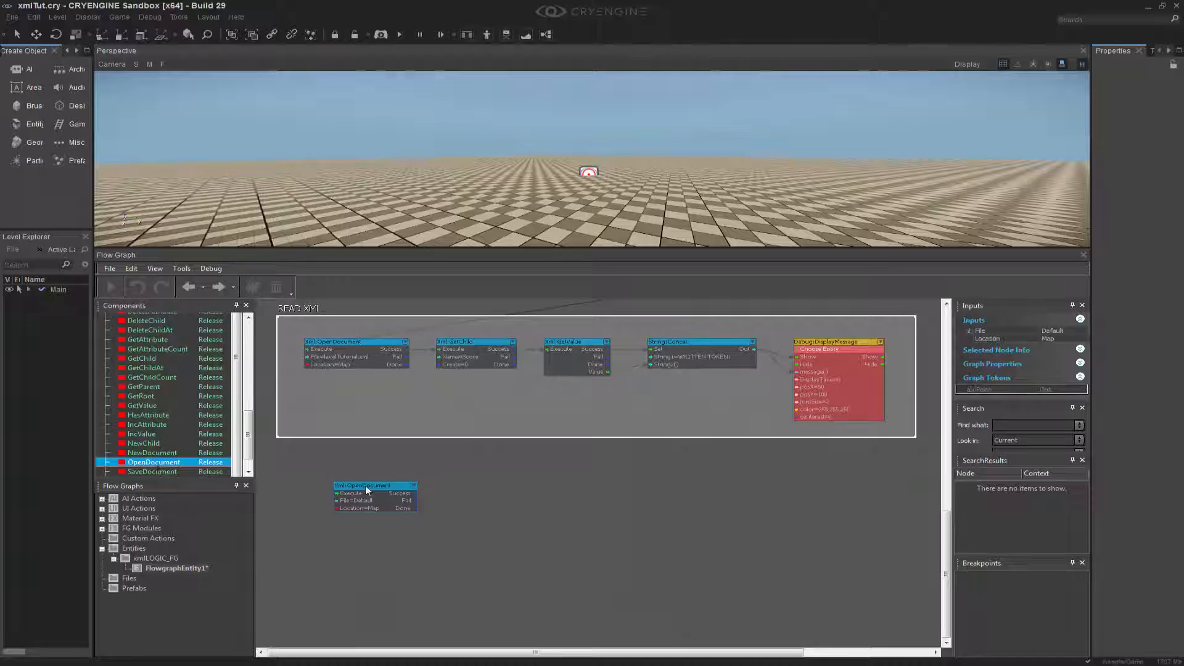
{"action": "mouse_move", "coordinate": [371, 487]}
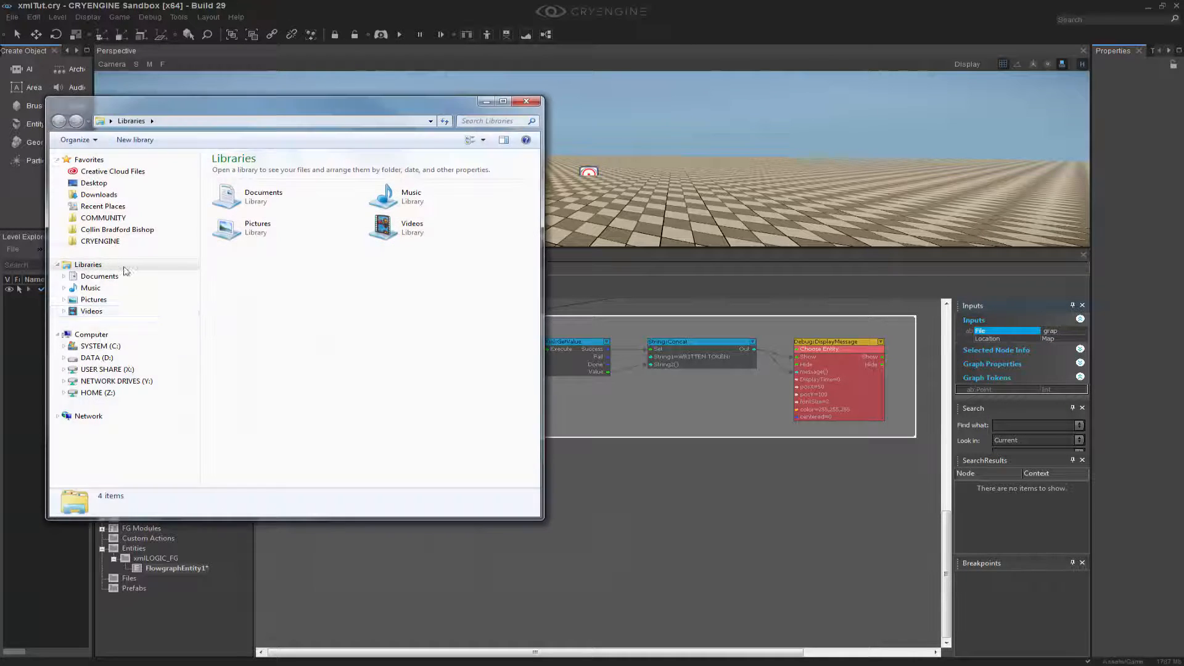
Step: Browse the OpenDocument File input to graph_xmlCustom.xml in the map location
{"action": "left_click", "coordinate": [527, 101]}
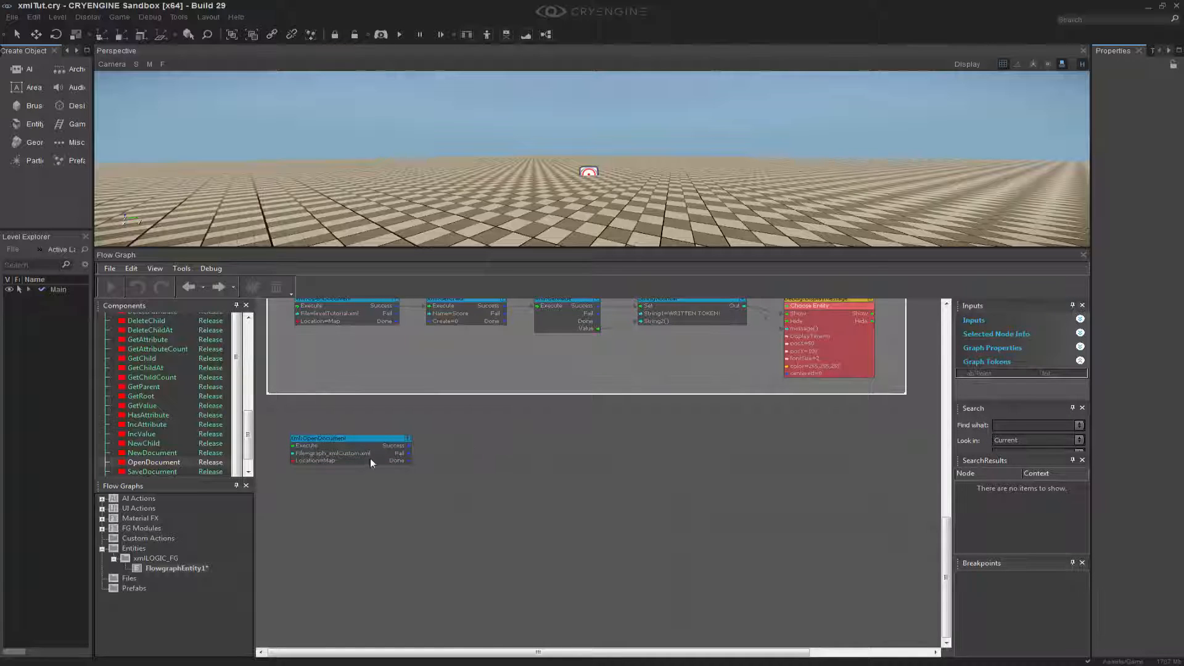
Step: Add a GetChild node after the custom document and name its child listing
{"action": "left_click", "coordinate": [142, 358]}
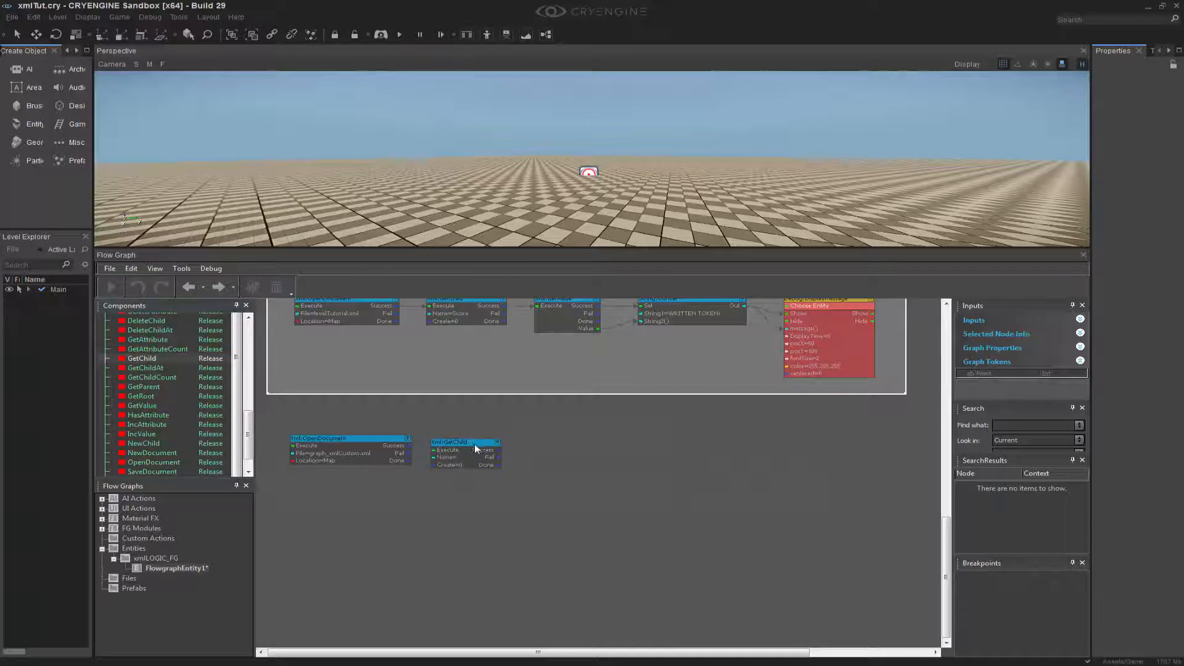
{"action": "left_click", "coordinate": [466, 438]}
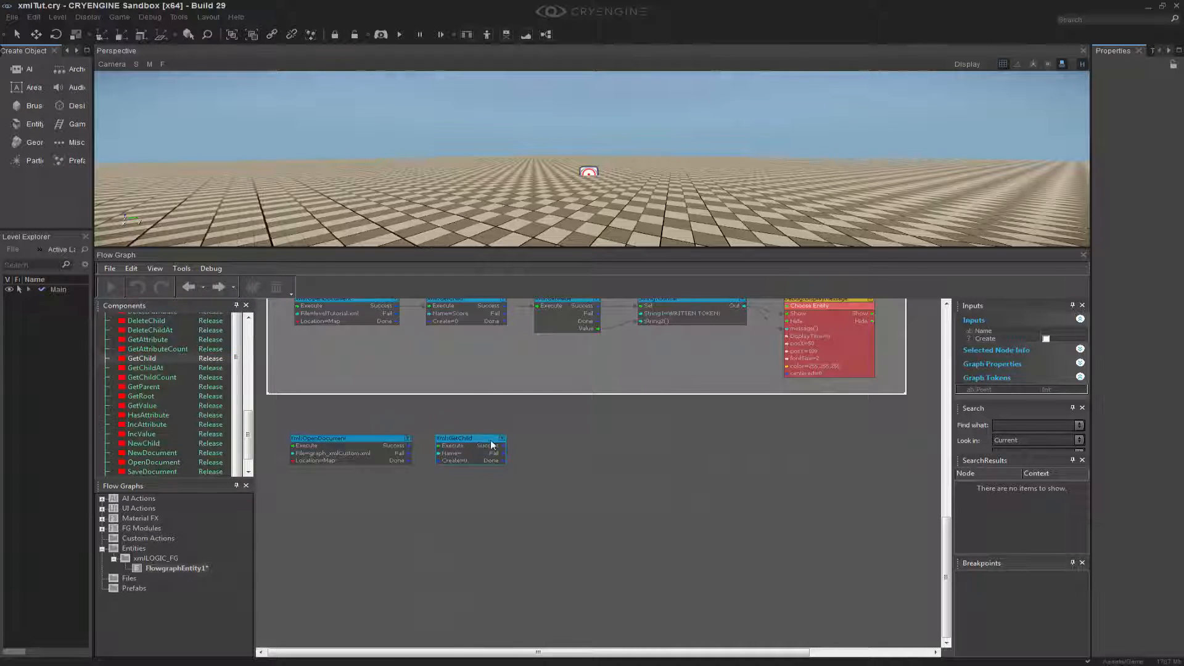
{"action": "left_click", "coordinate": [1021, 331]}
{"action": "type", "text": "listing"}
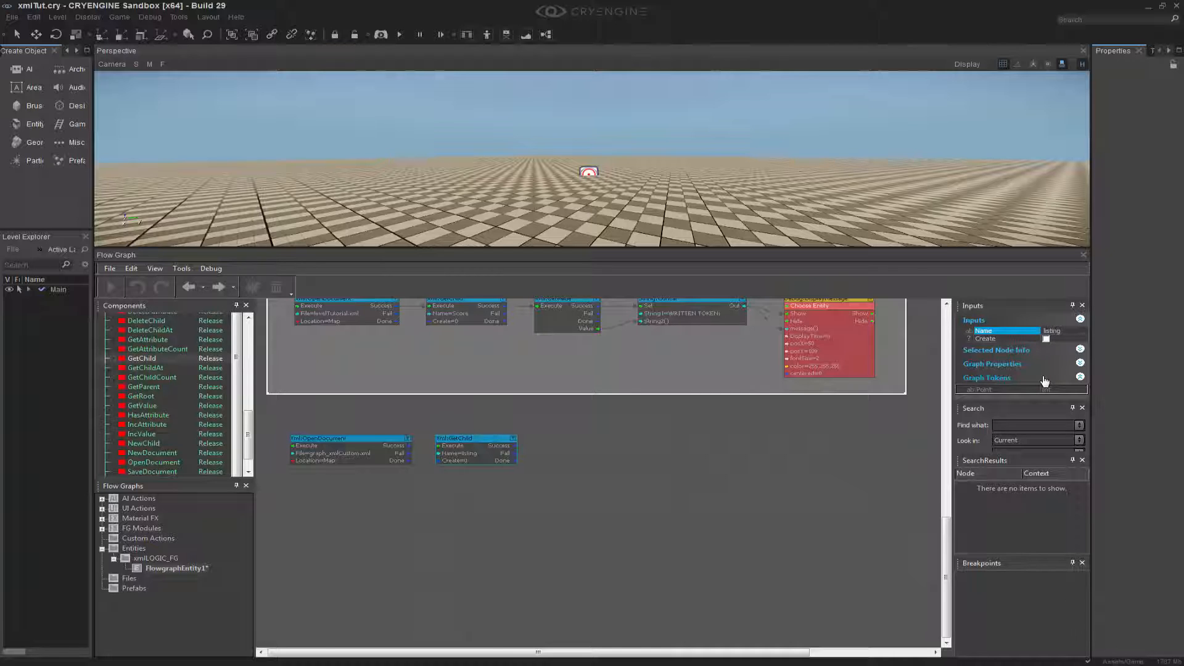
{"action": "left_click", "coordinate": [349, 438]}
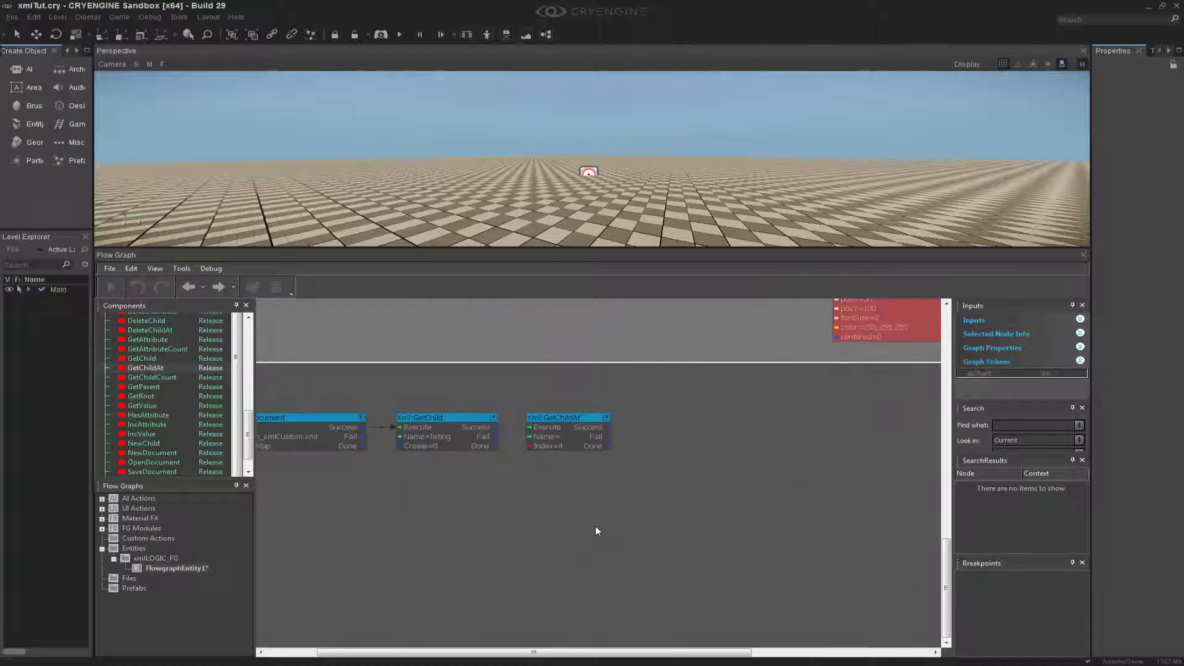
{"action": "mouse_move", "coordinate": [508, 446]}
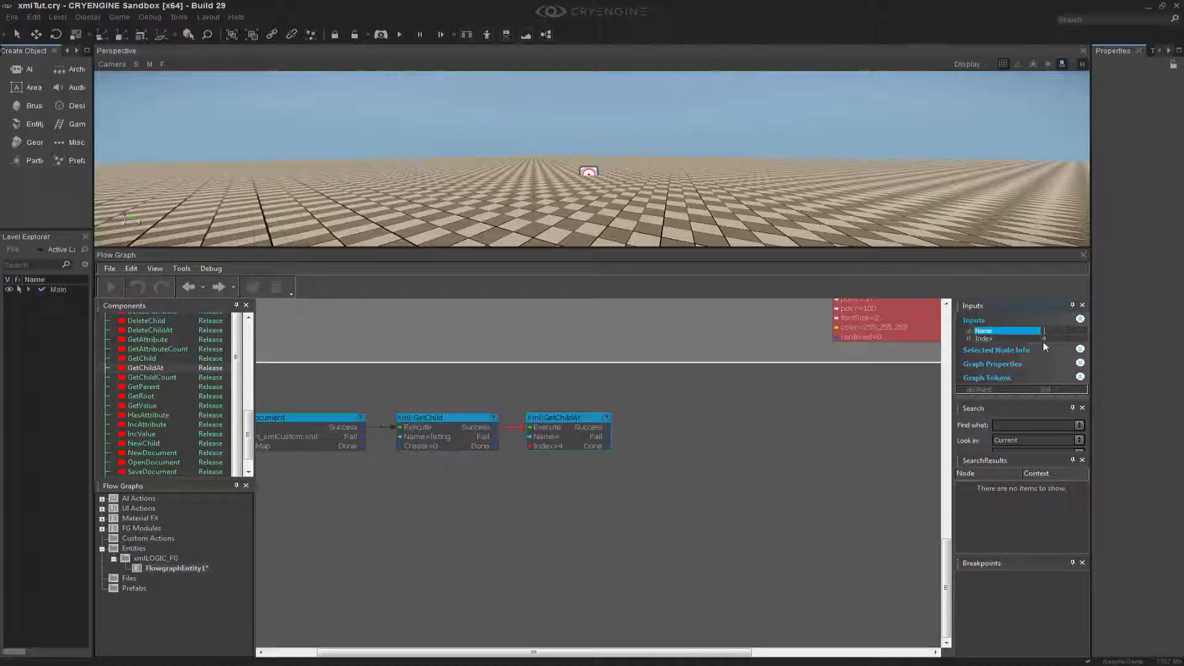
Step: Add a GetChildAt node looking for the score child at index 4
{"action": "type", "text": "score"}
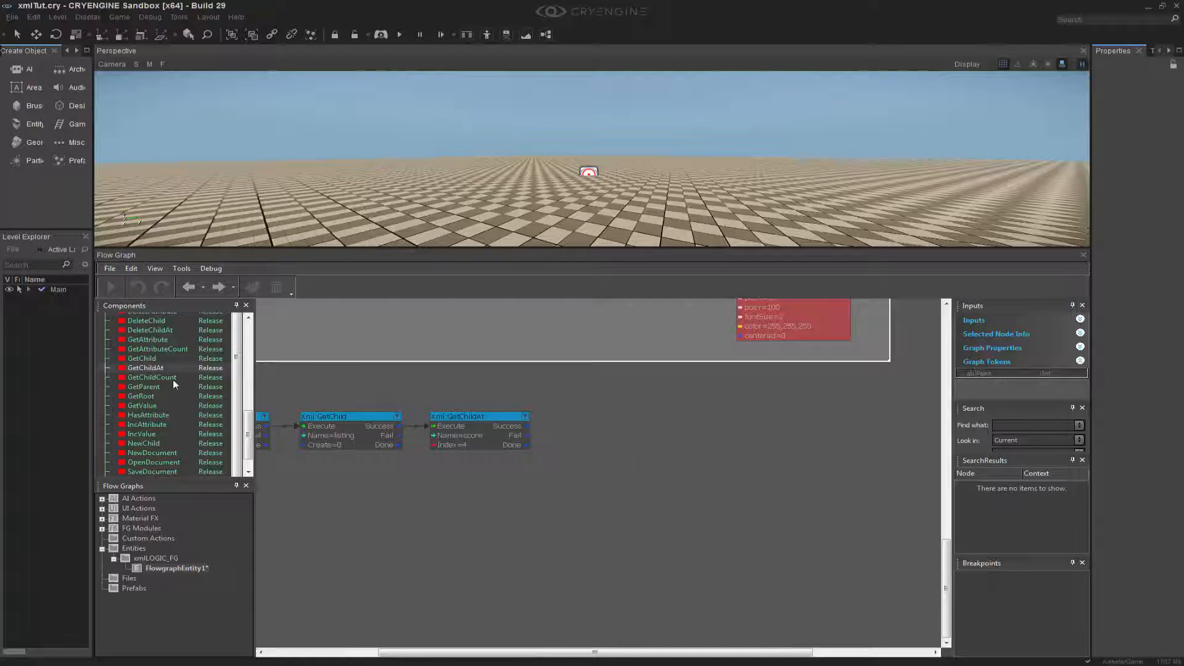
Step: Add a GetAttribute node for value fed by GetChildAt's Success output
{"action": "left_click", "coordinate": [147, 339]}
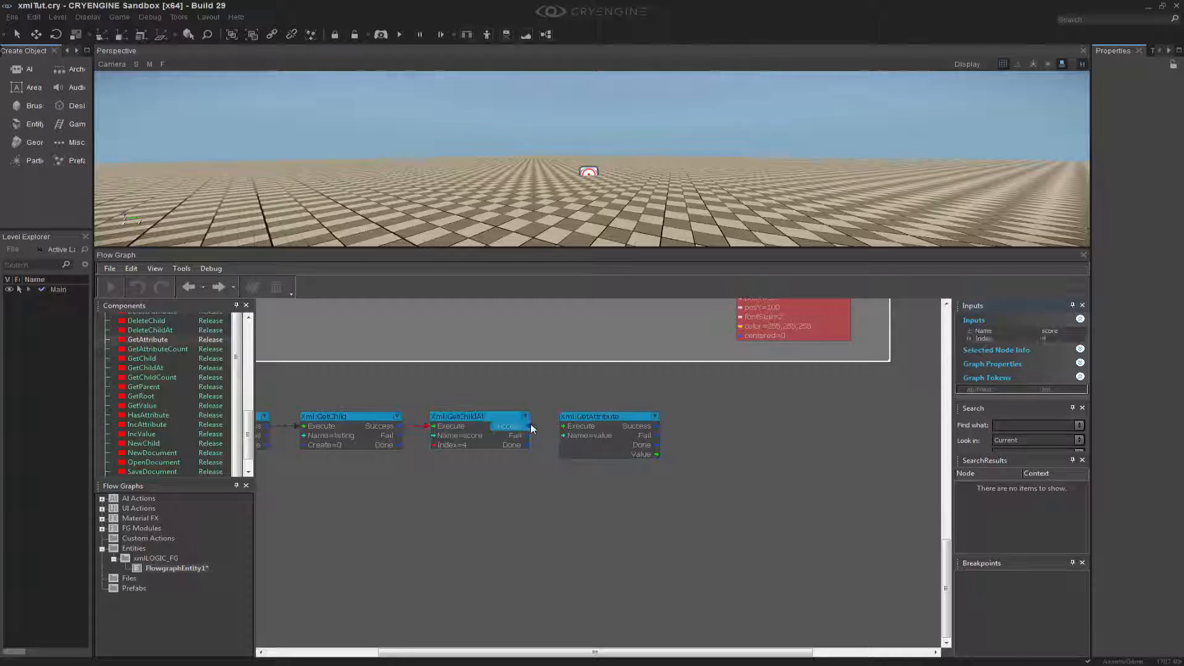
{"action": "left_click", "coordinate": [591, 416]}
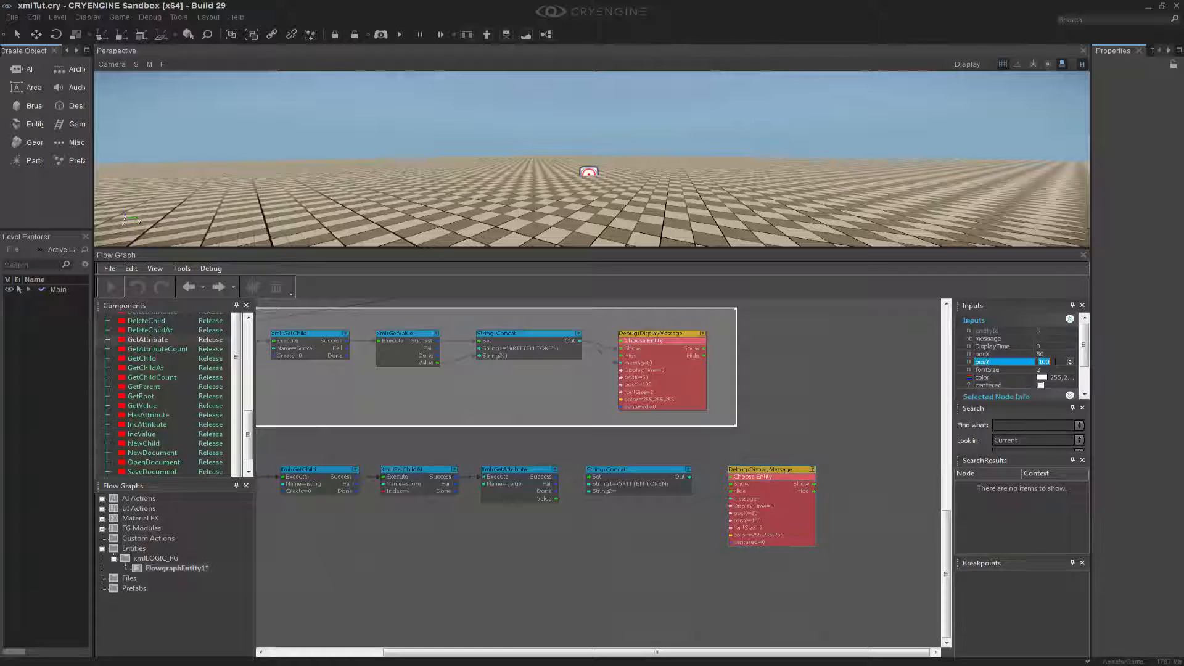
Step: Copy the Concat and DisplayMessage nodes with posY 150 and group as XML CUSTOM
{"action": "type", "text": "150"}
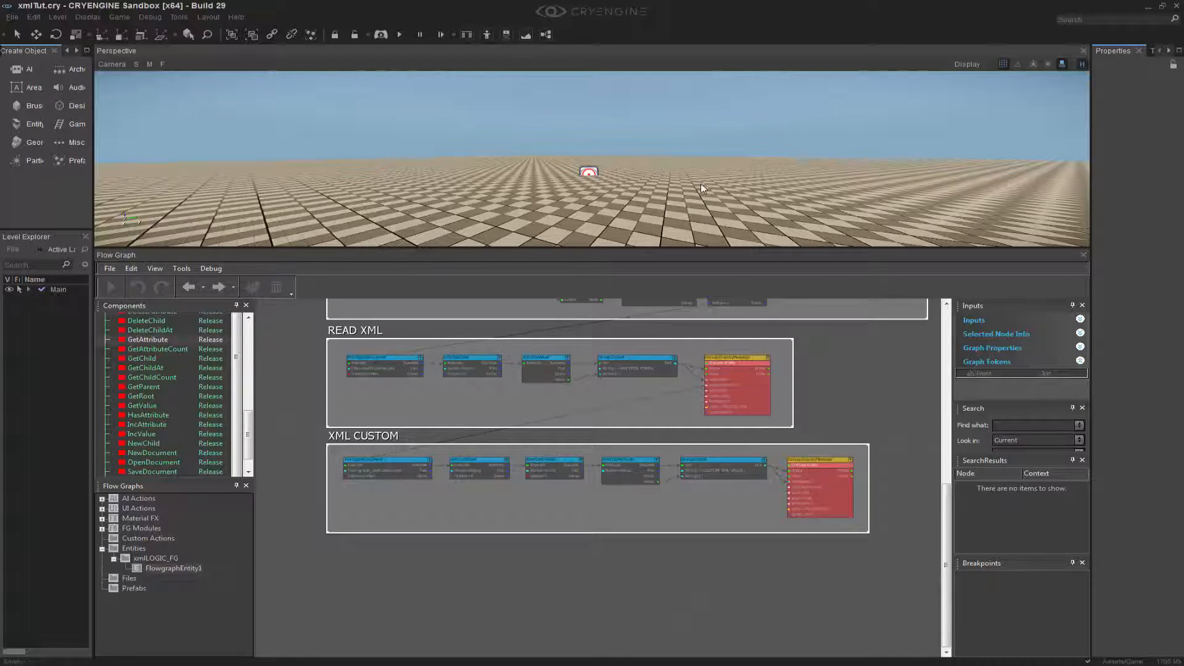
Step: Enlarge the viewport above the graph and launch game mode to see the ACTIVE TOKEN: 0 readout
{"action": "scroll", "scroll_direction": "down", "scroll_amount": 3}
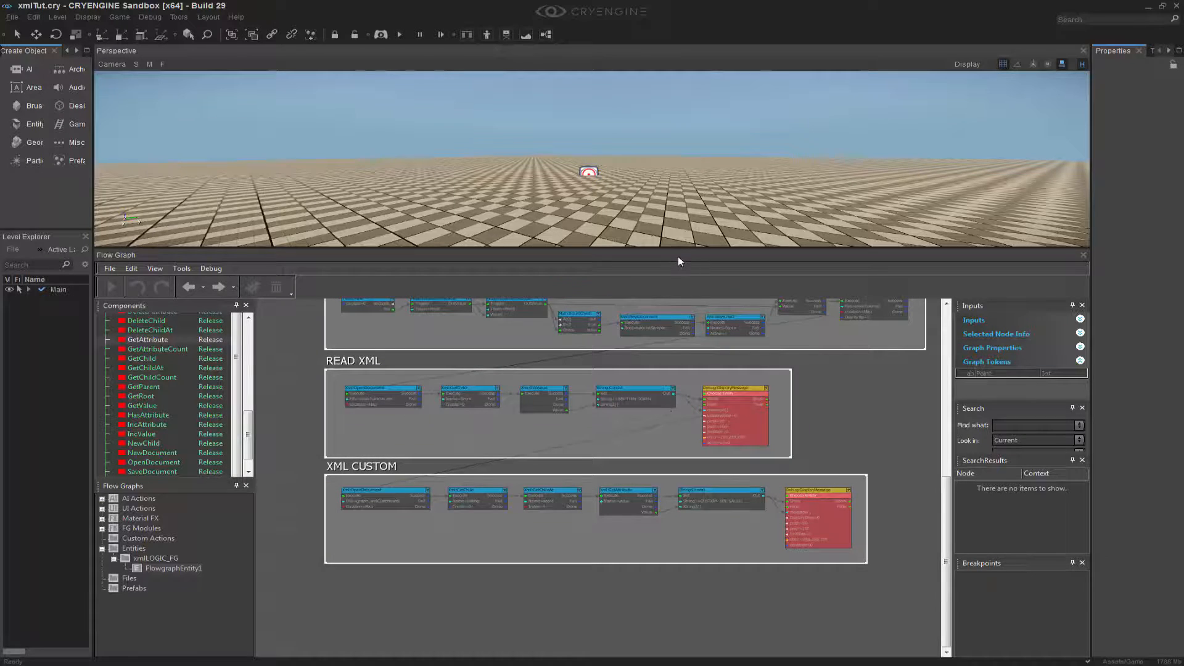
{"action": "left_click_drag", "start_coordinate": [676, 261], "coordinate": [676, 351]}
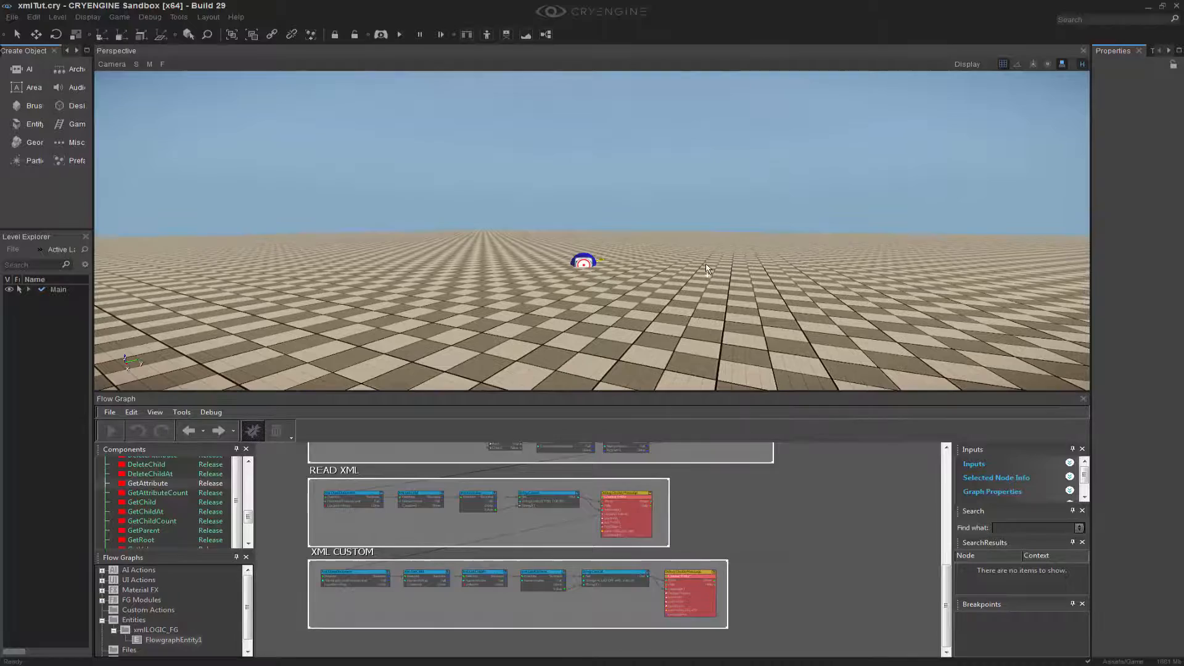
{"action": "left_click", "coordinate": [398, 35]}
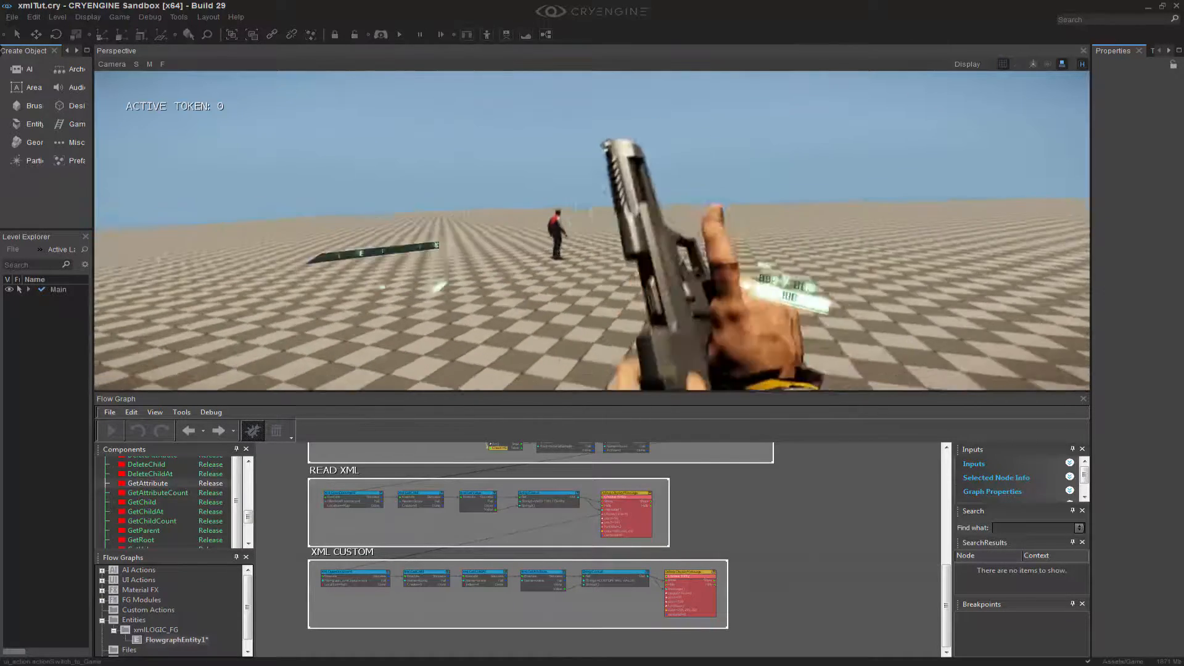